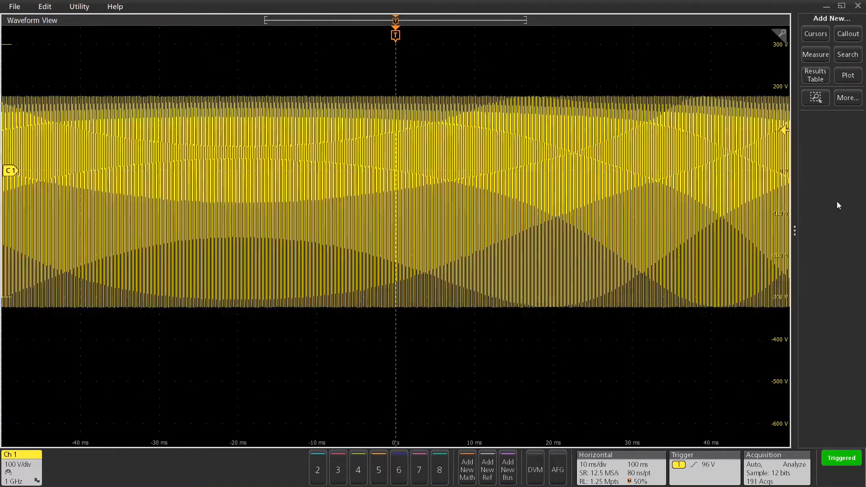
Step: Set Draw-a-Box to Visual Trigger and capture one Single/Seq acquisition of the burst
left_click(815, 98)
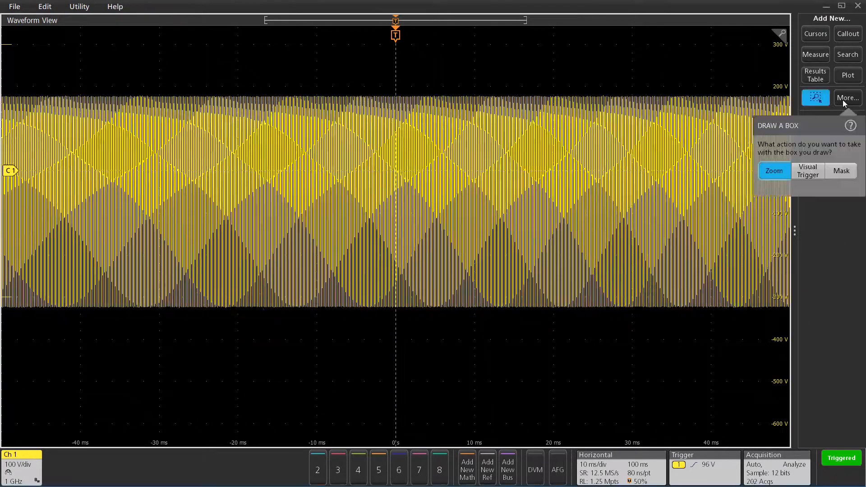
left_click(808, 171)
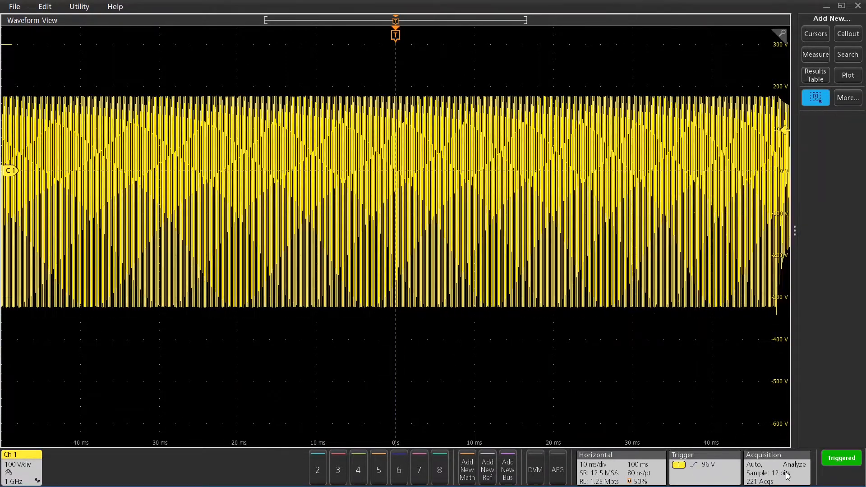
left_click(756, 217)
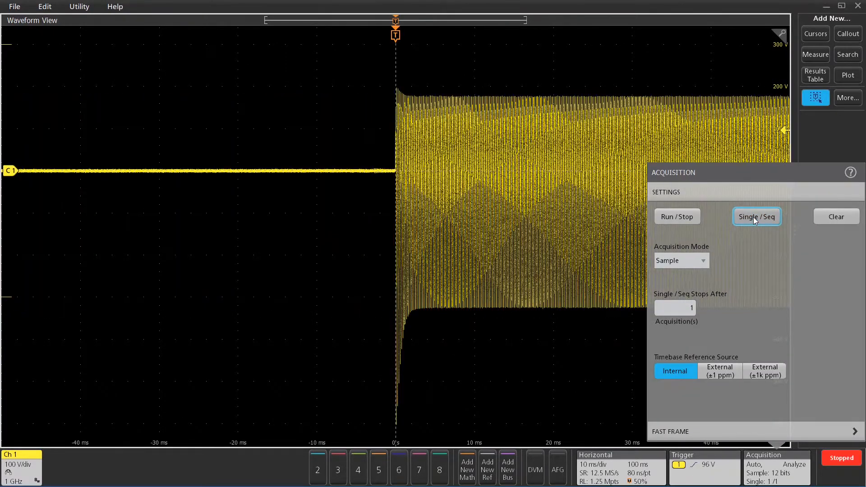
left_click(754, 216)
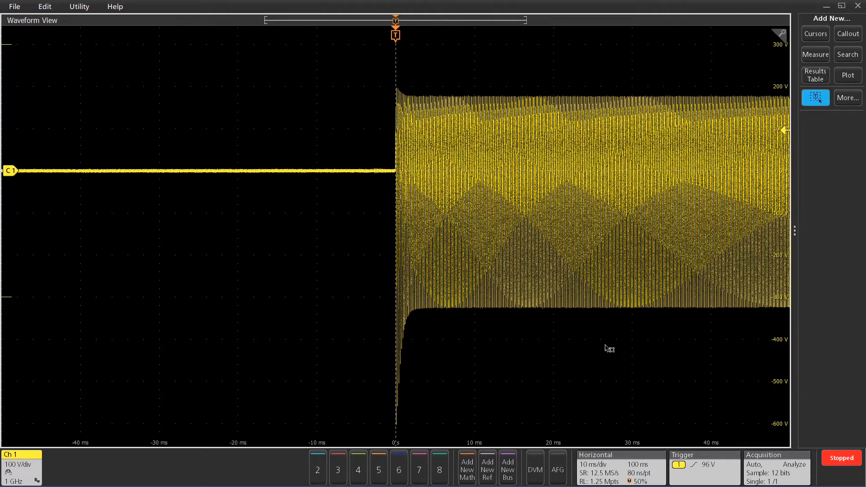
mouse_move(30, 48)
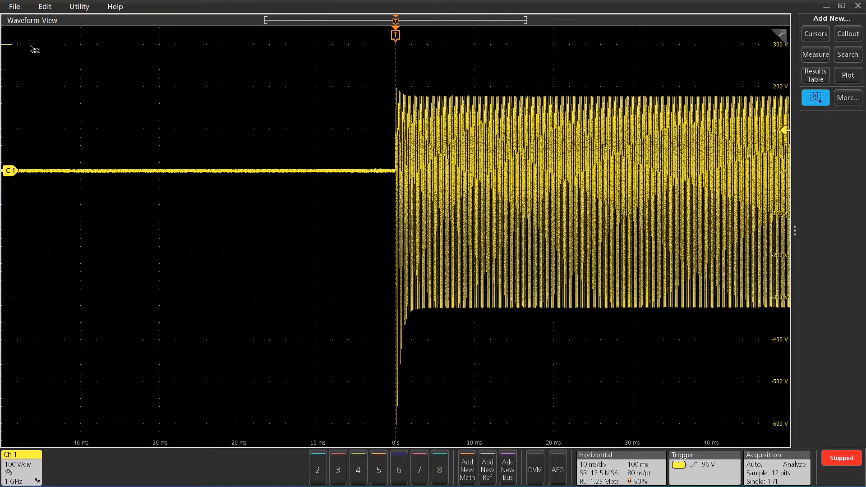
Step: Draw visual-trigger area A1 above the pre-burst baseline and resume Run/Stop acquisition
left_click_drag(34, 41, 390, 166)
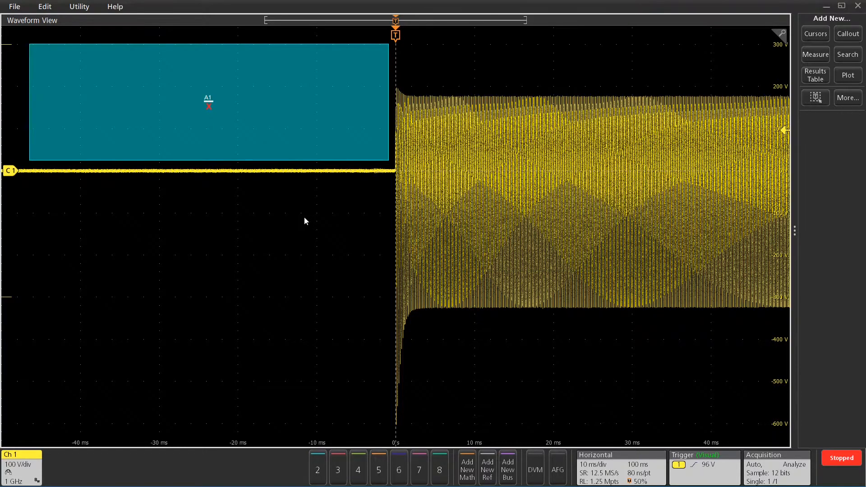
mouse_move(359, 216)
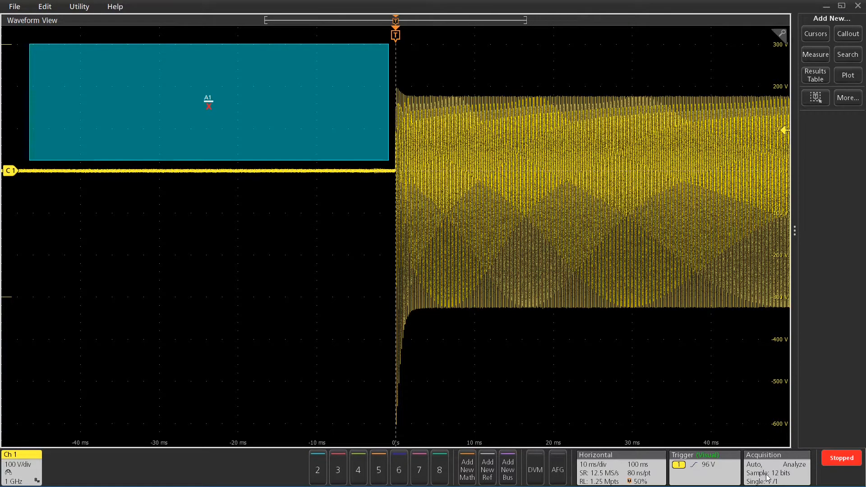
left_click(764, 467)
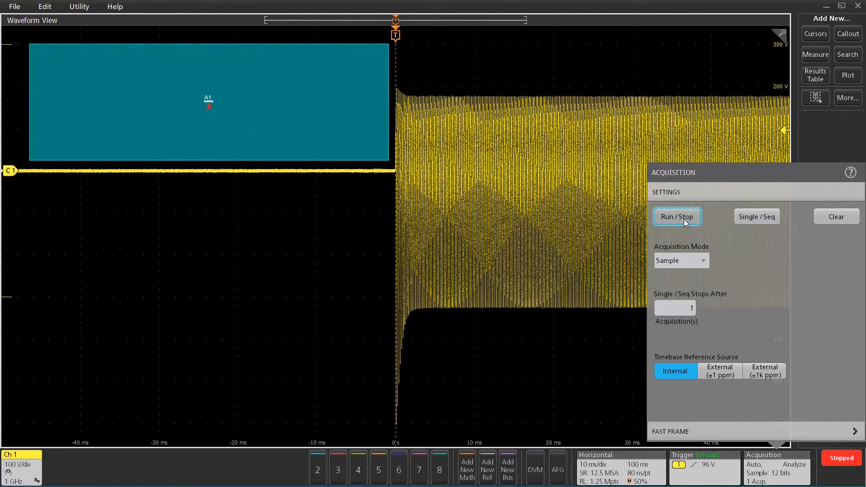
left_click(676, 217)
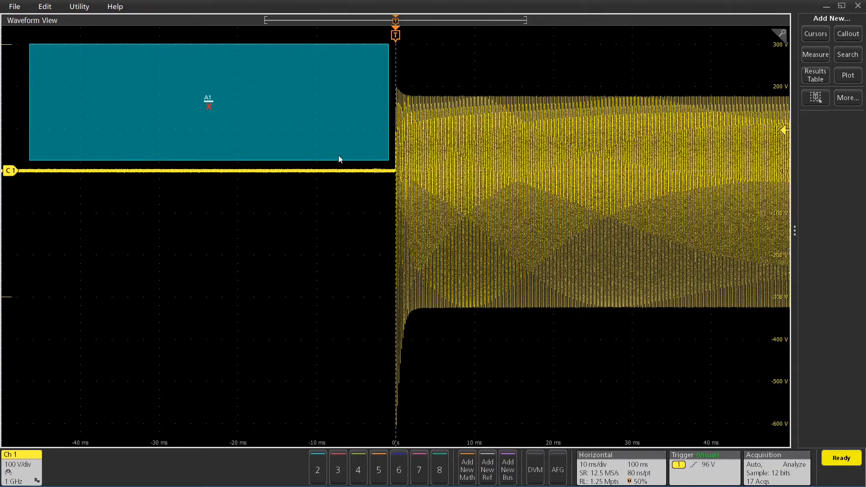
Step: Set Draw-a-Box to Zoom on the pre-edge ringing and set Ch 1 to 20 V/div
left_click(816, 97)
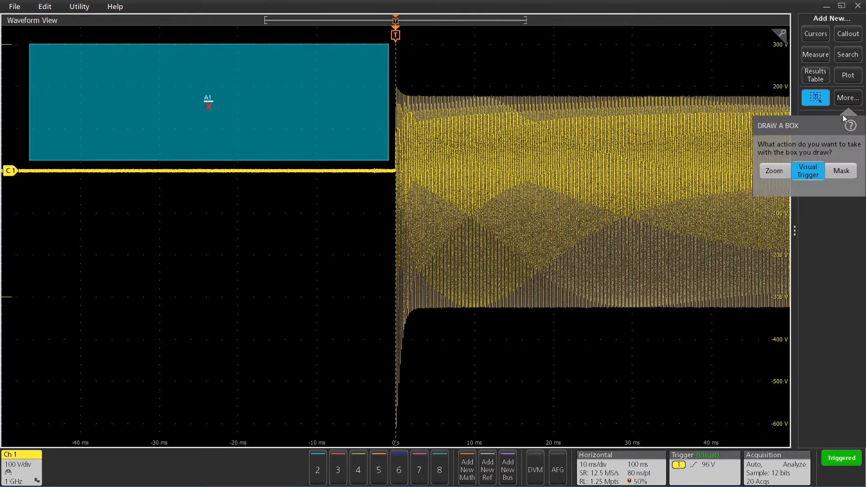
left_click(816, 97)
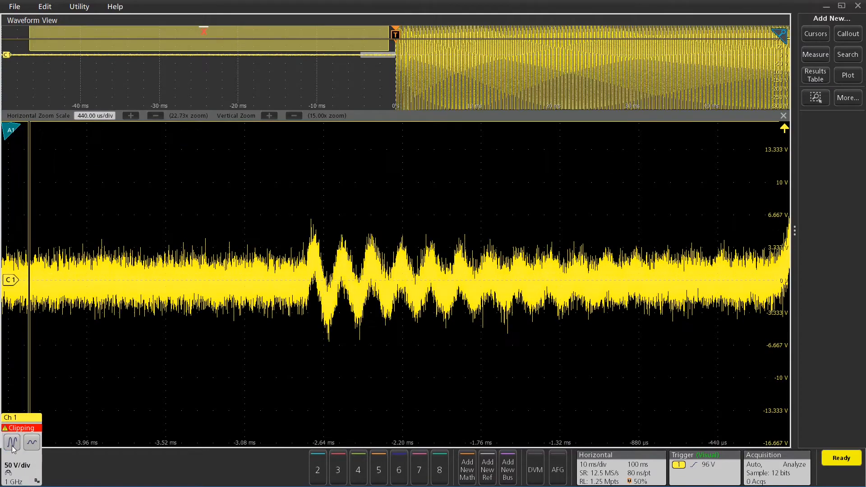
left_click(31, 442)
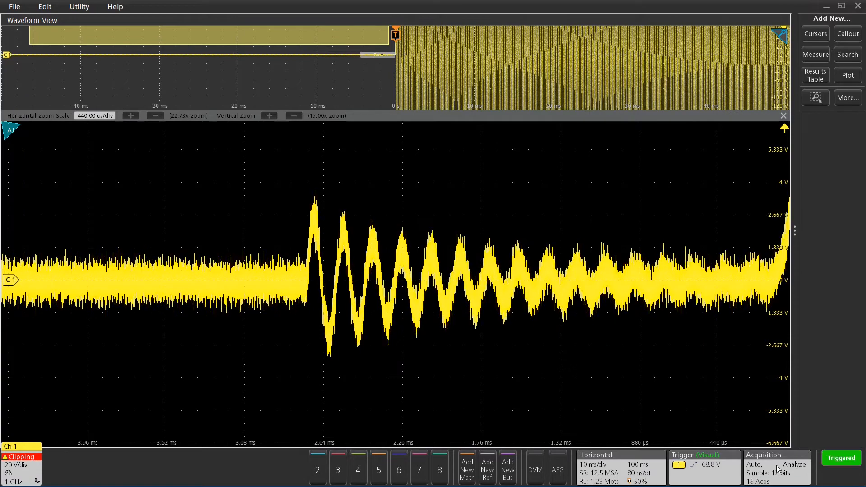
Step: Switch Acquisition Mode to High Res and add cursors on ringing peaks reading about 6.17 kHz
left_click(682, 260)
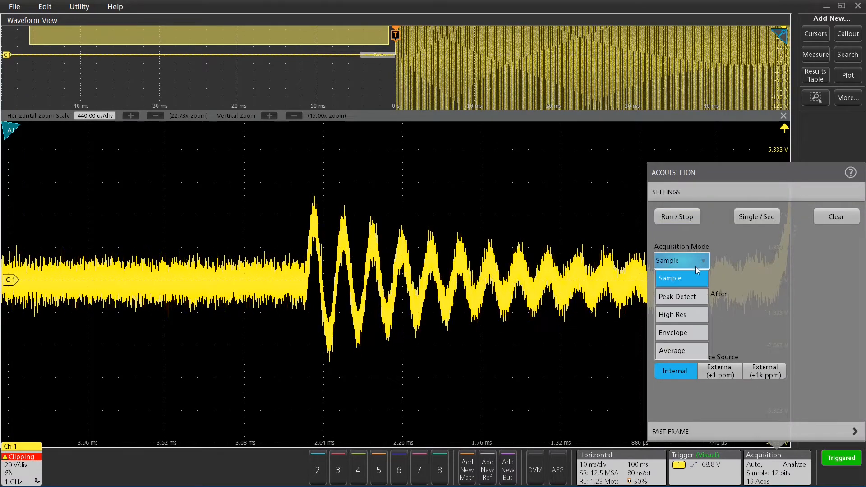
left_click(672, 314)
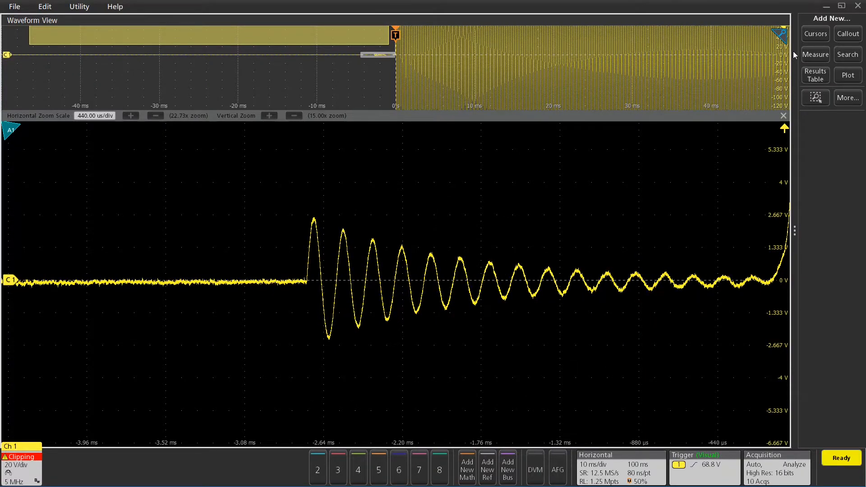
left_click(816, 34)
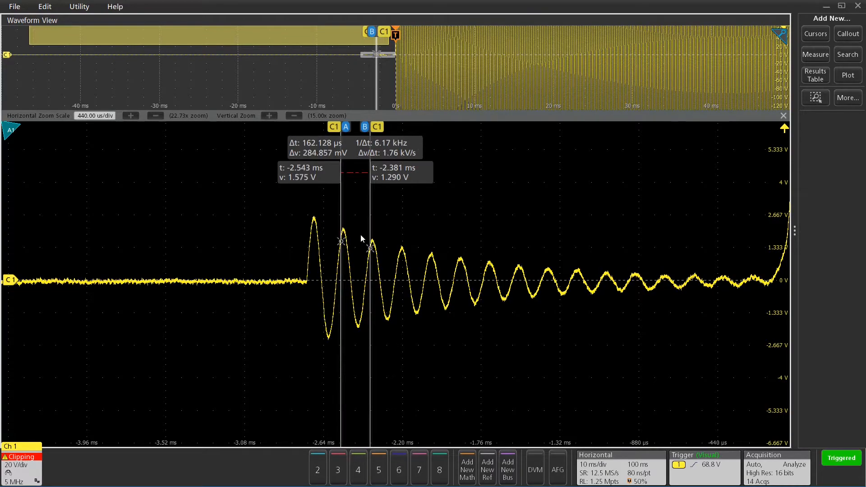